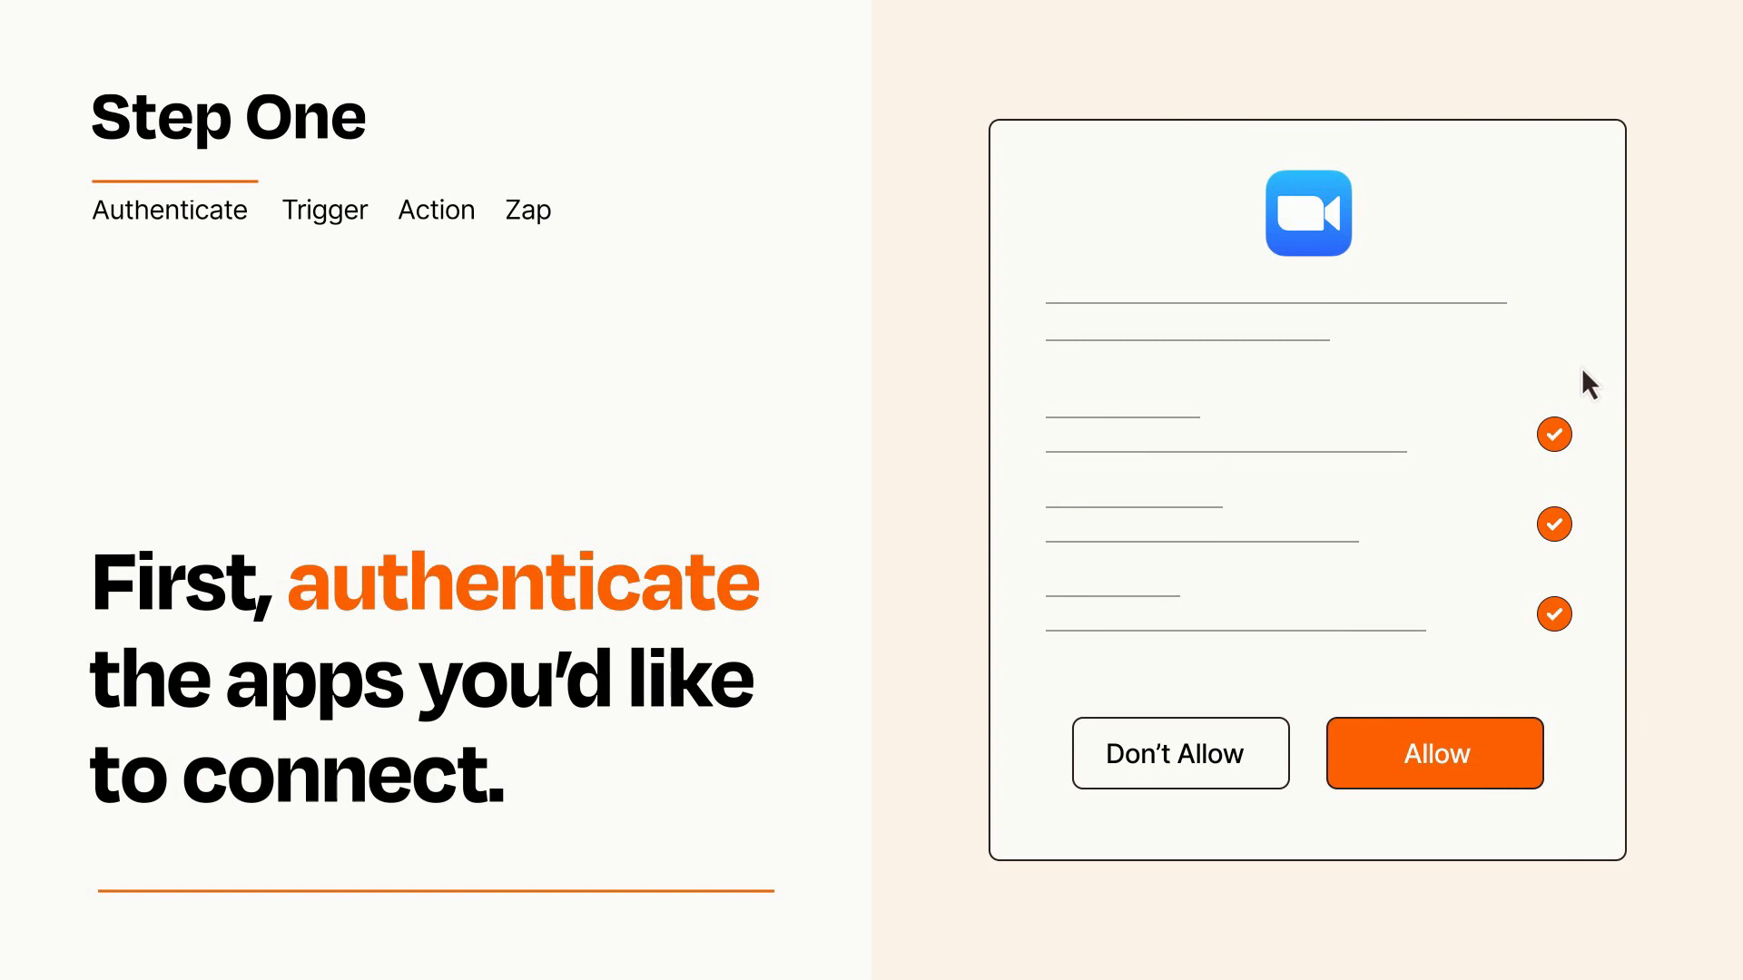
mouse_move(1536, 824)
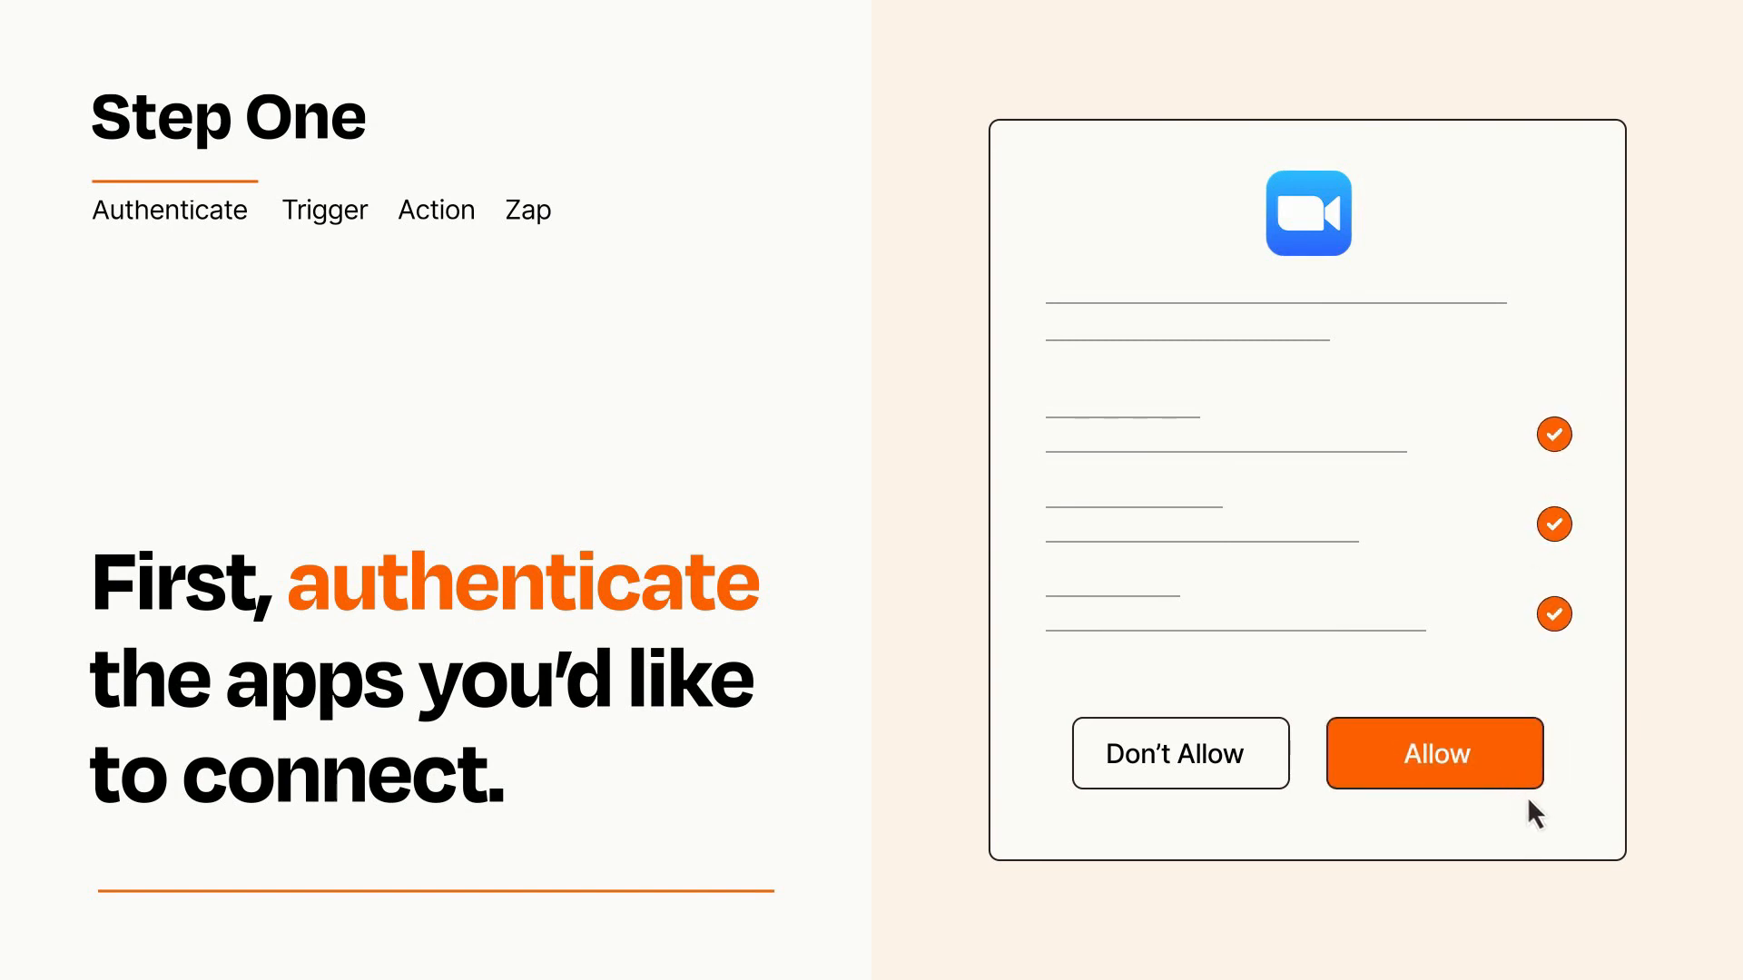
Allow Zoom the requested access to authenticate the connection
left_click(1434, 754)
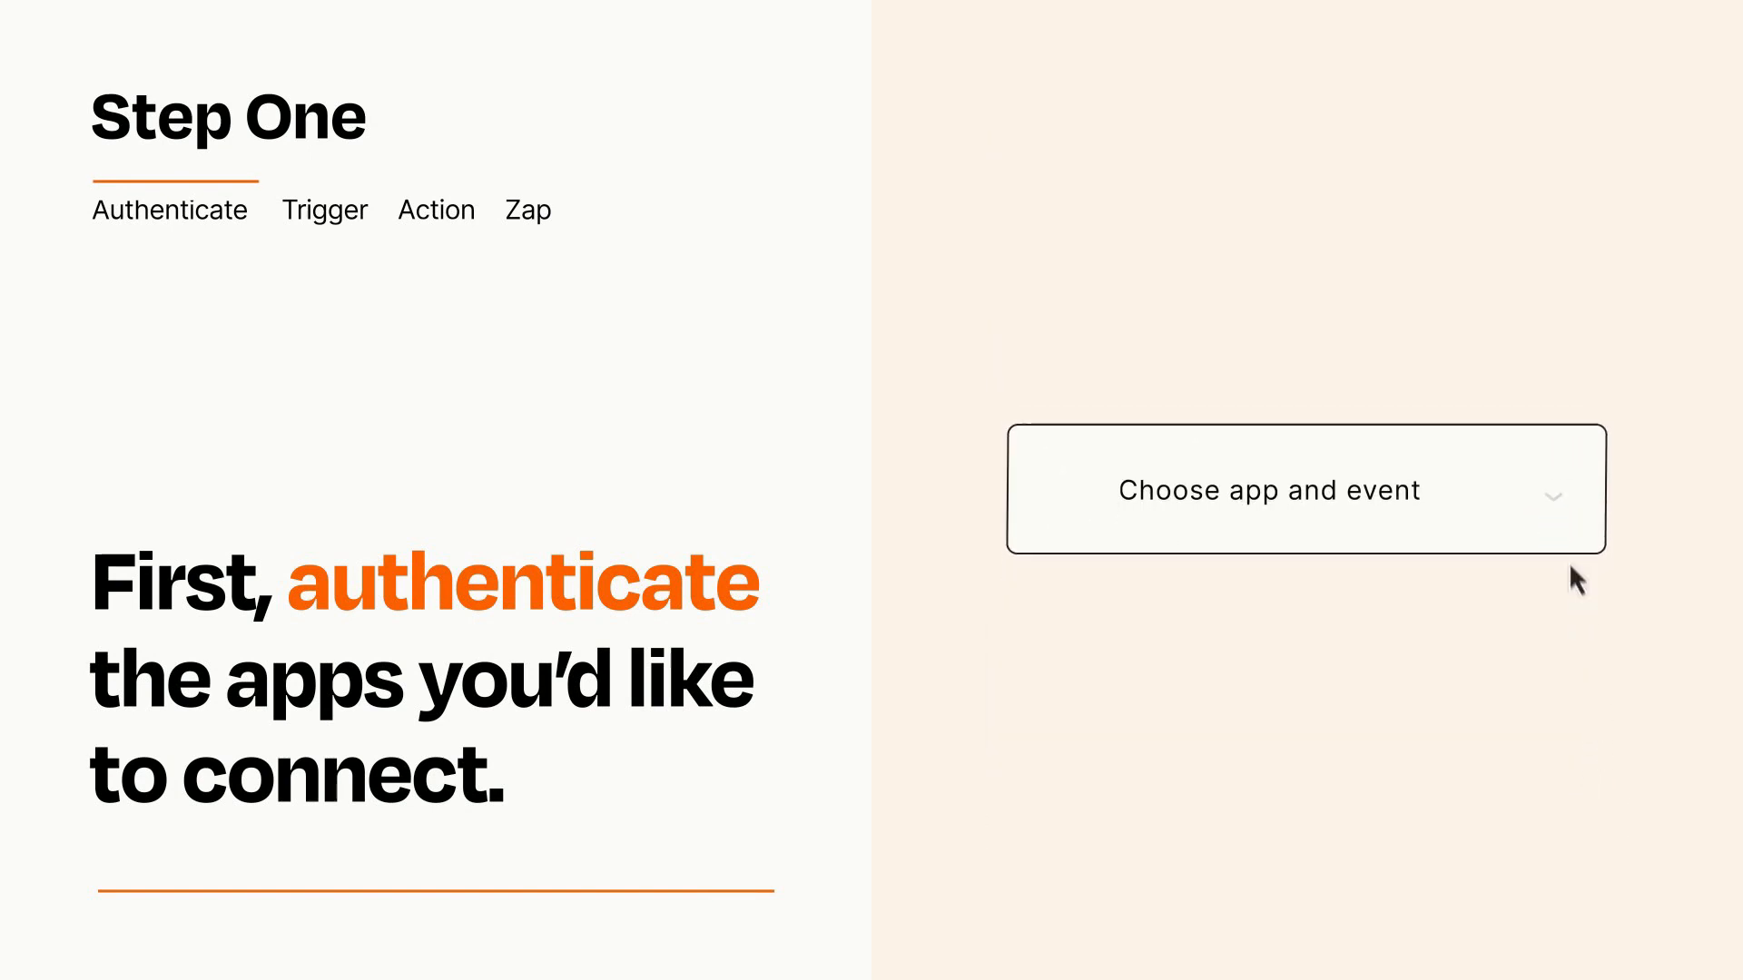
Choose HubSpot New Form Submission as the Zap's trigger
left_click(1303, 490)
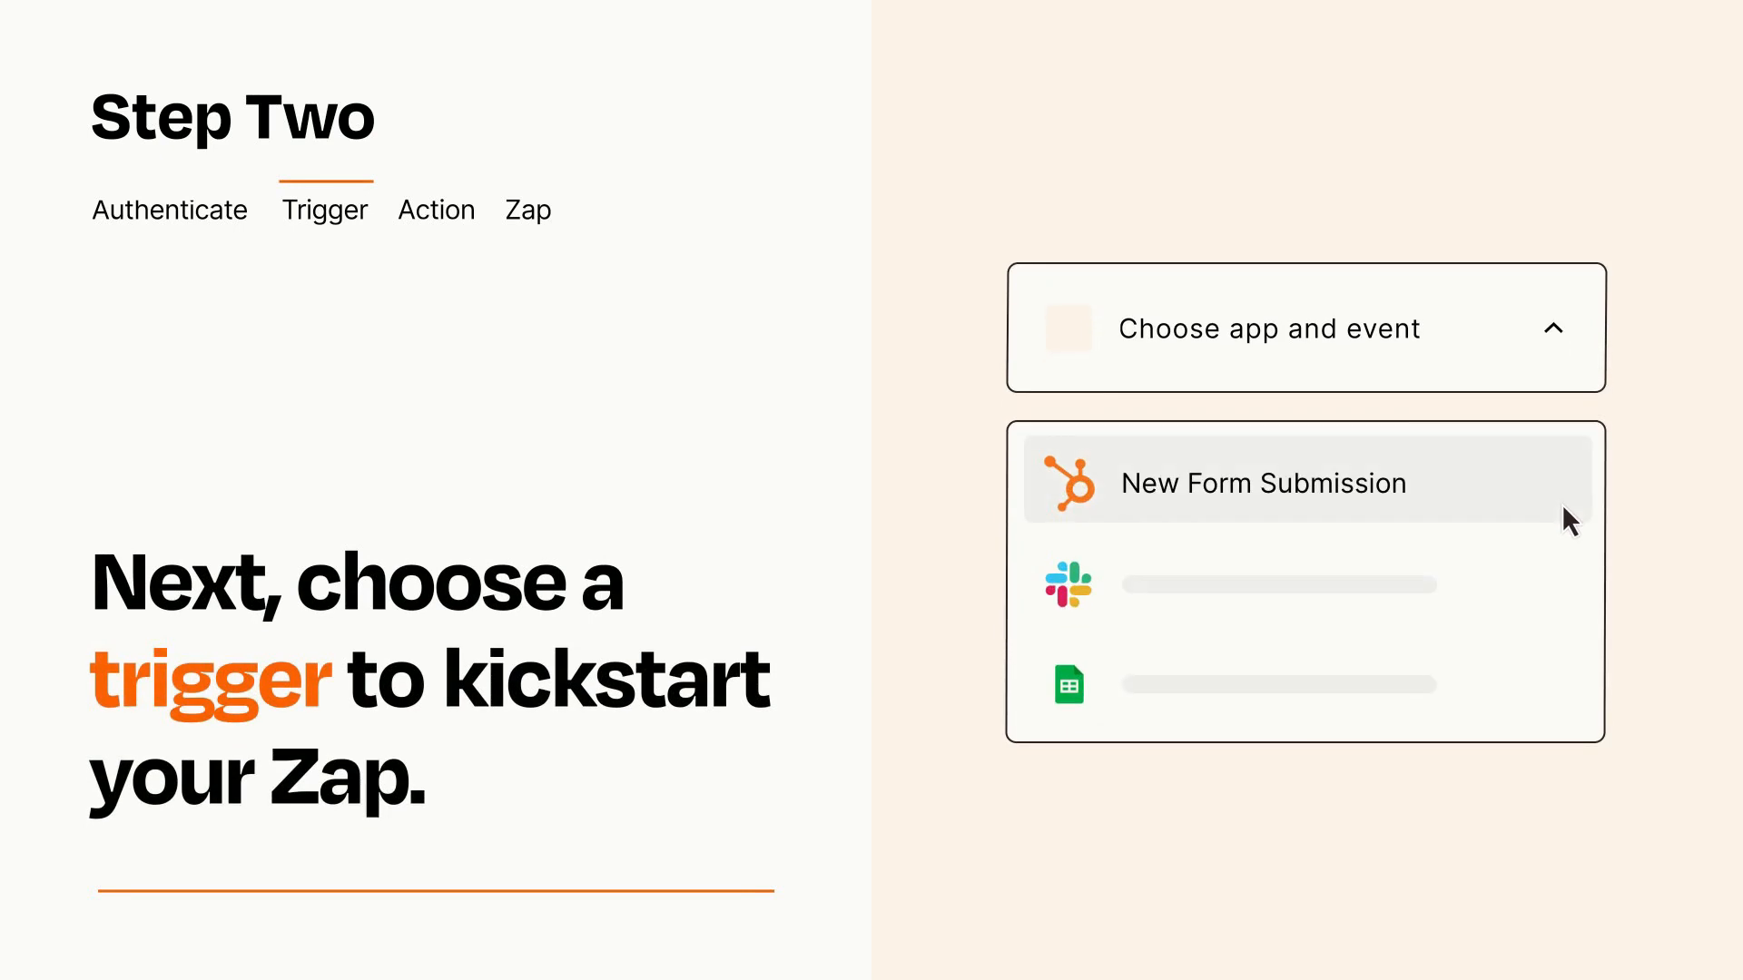
mouse_move(1569, 581)
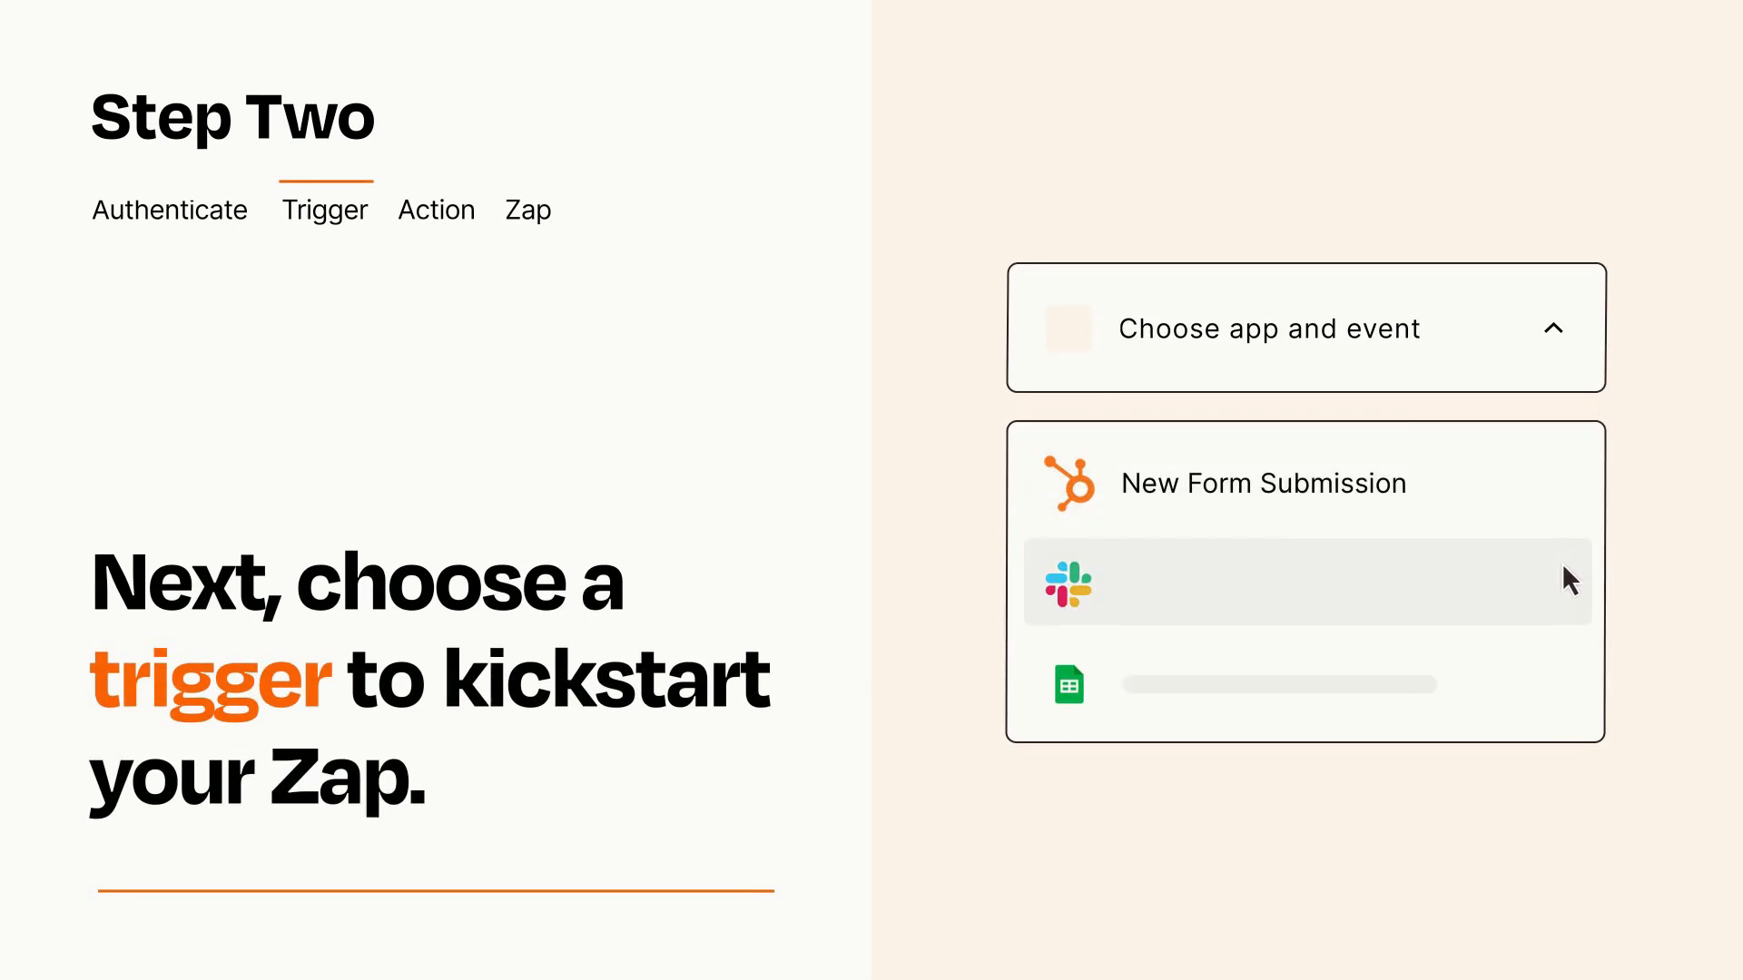
mouse_move(1569, 693)
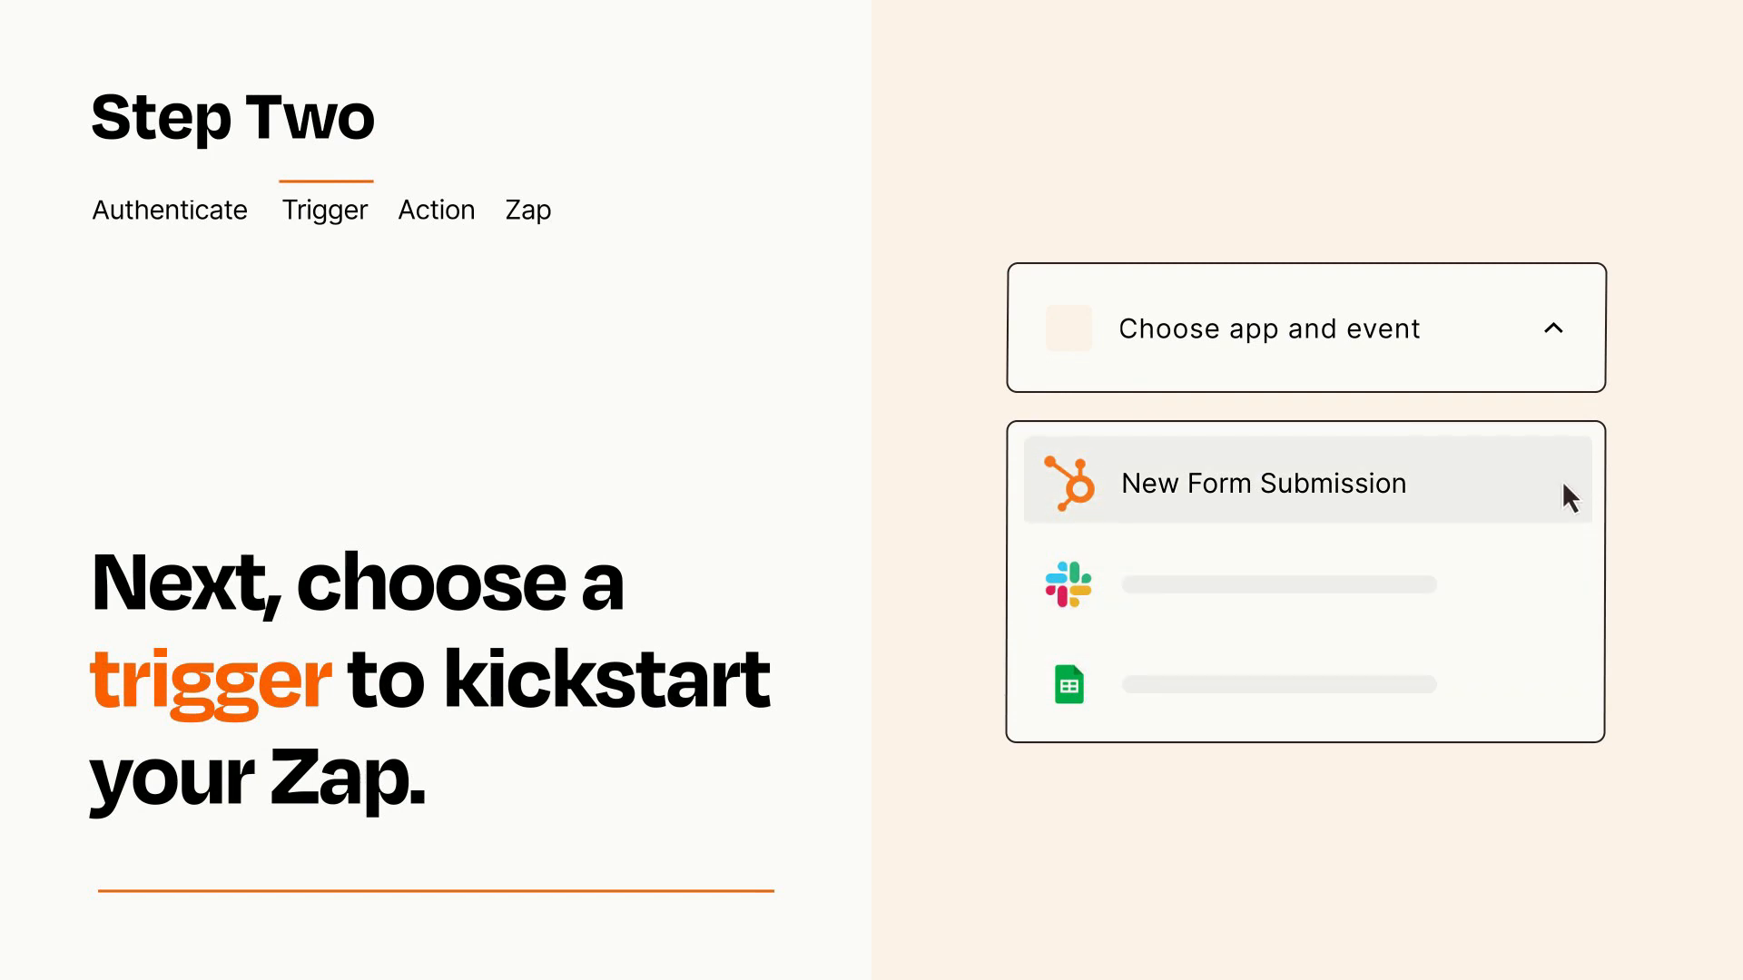
mouse_move(1565, 506)
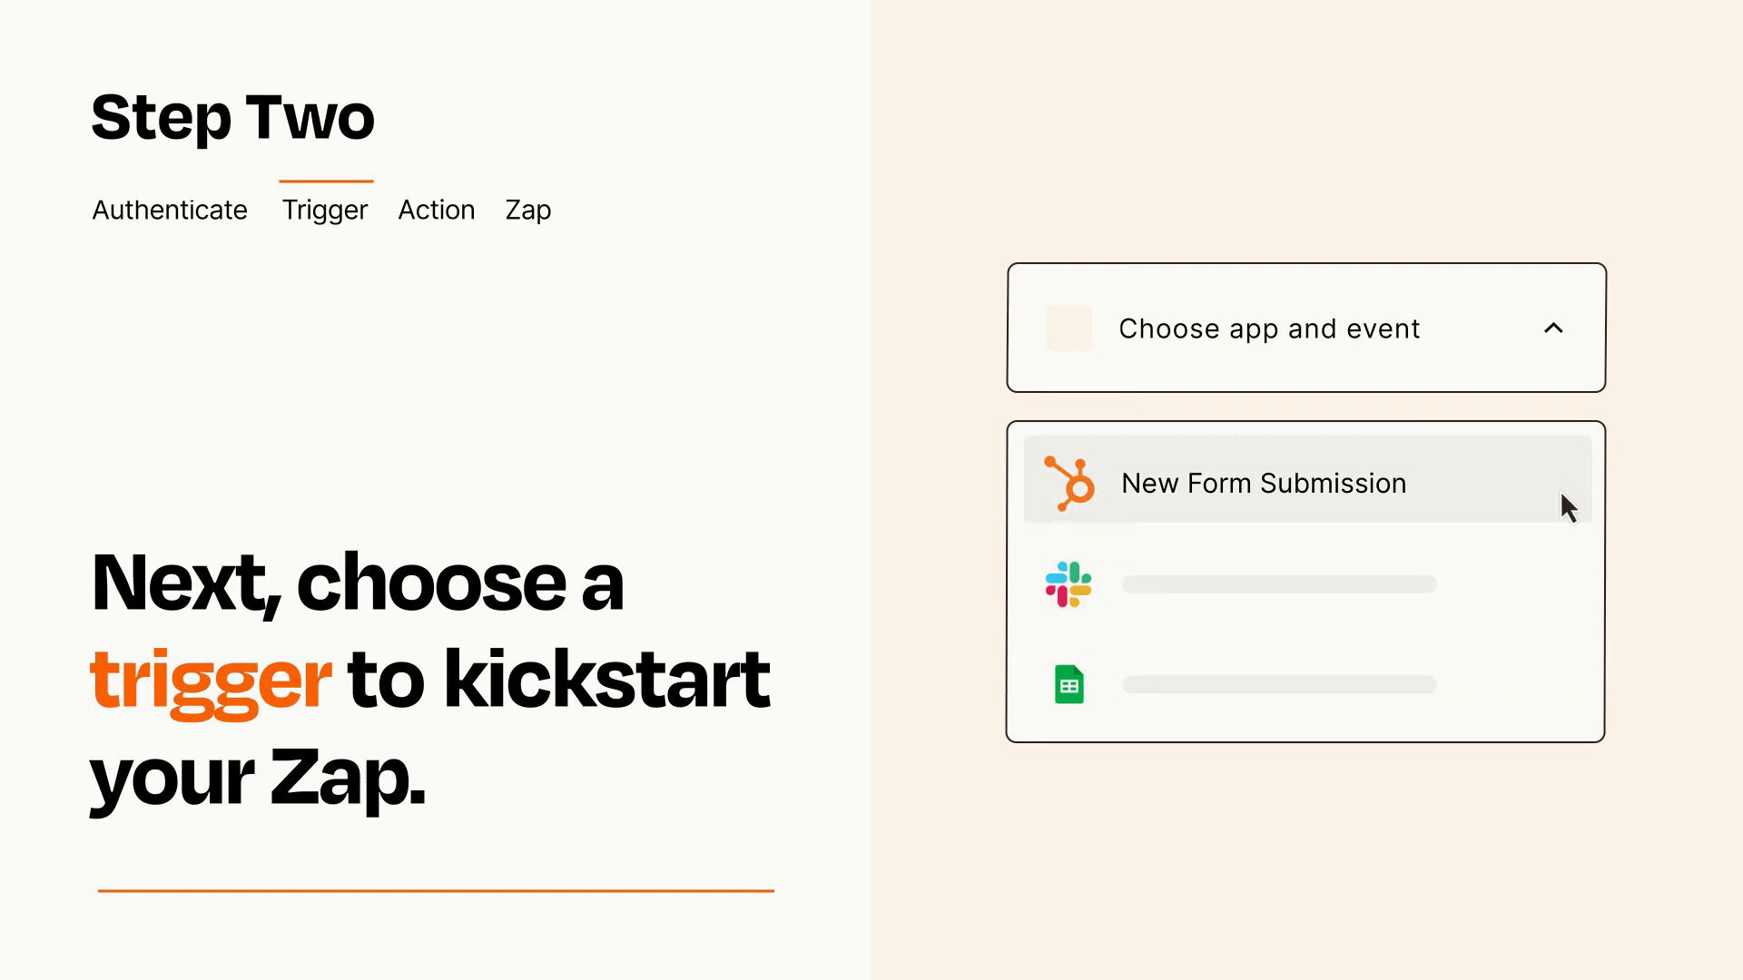
left_click(1264, 483)
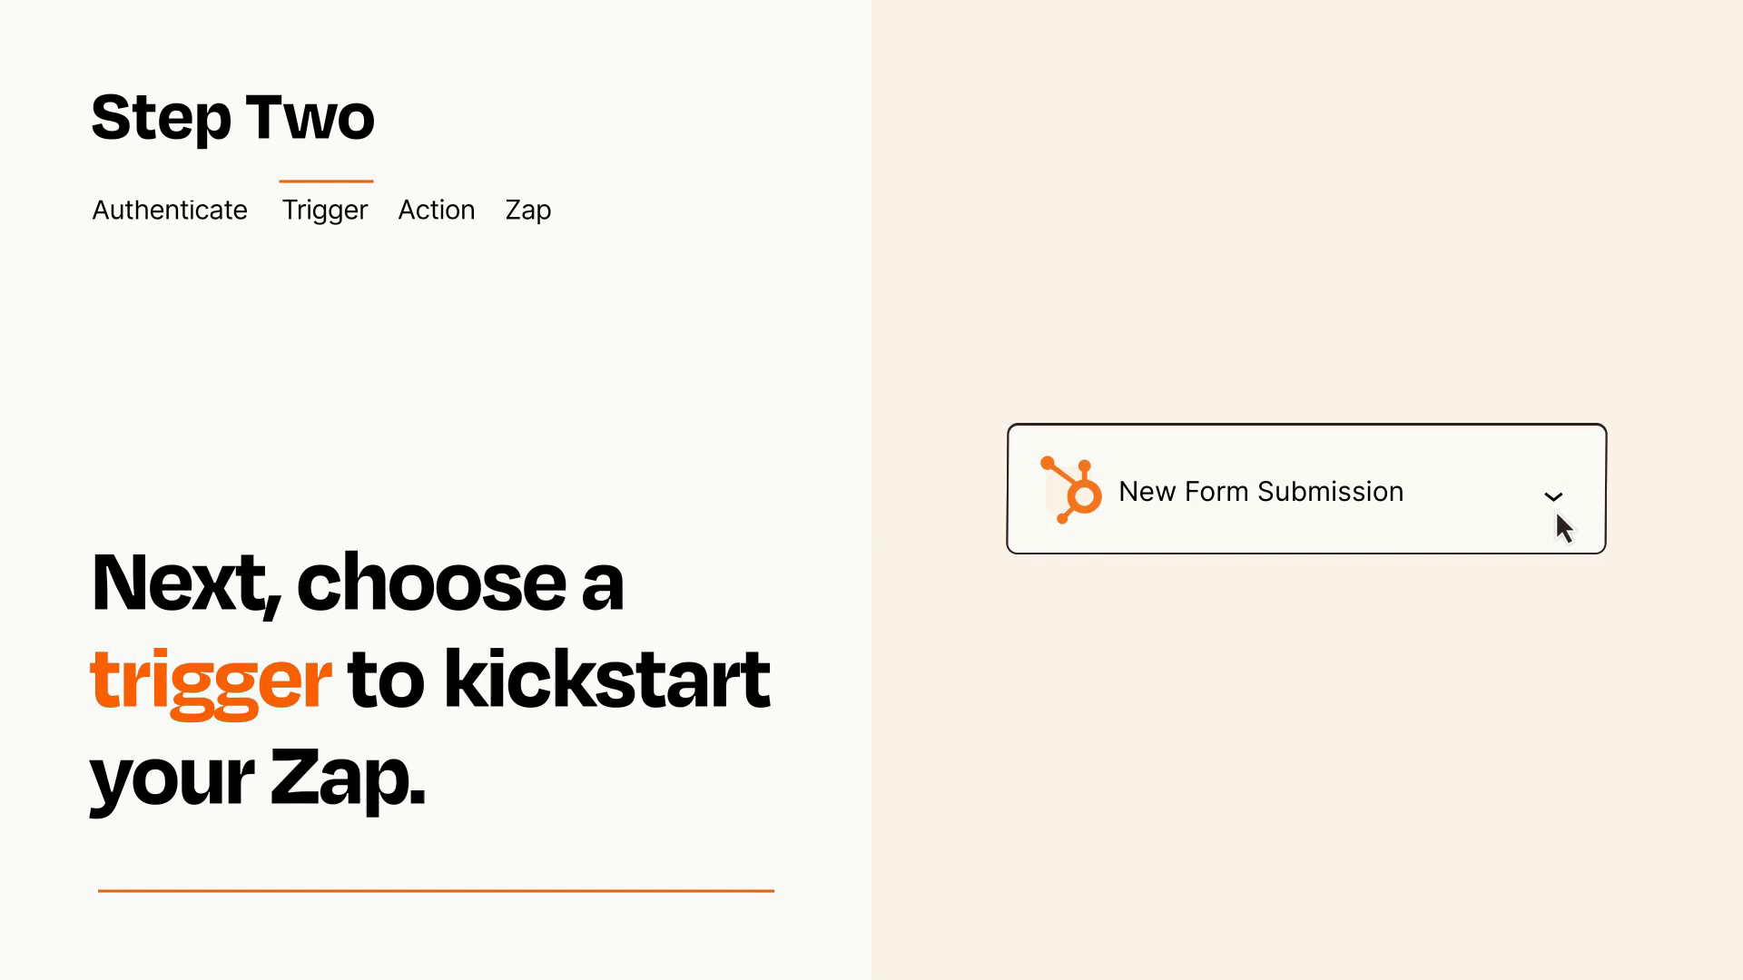
mouse_move(1585, 515)
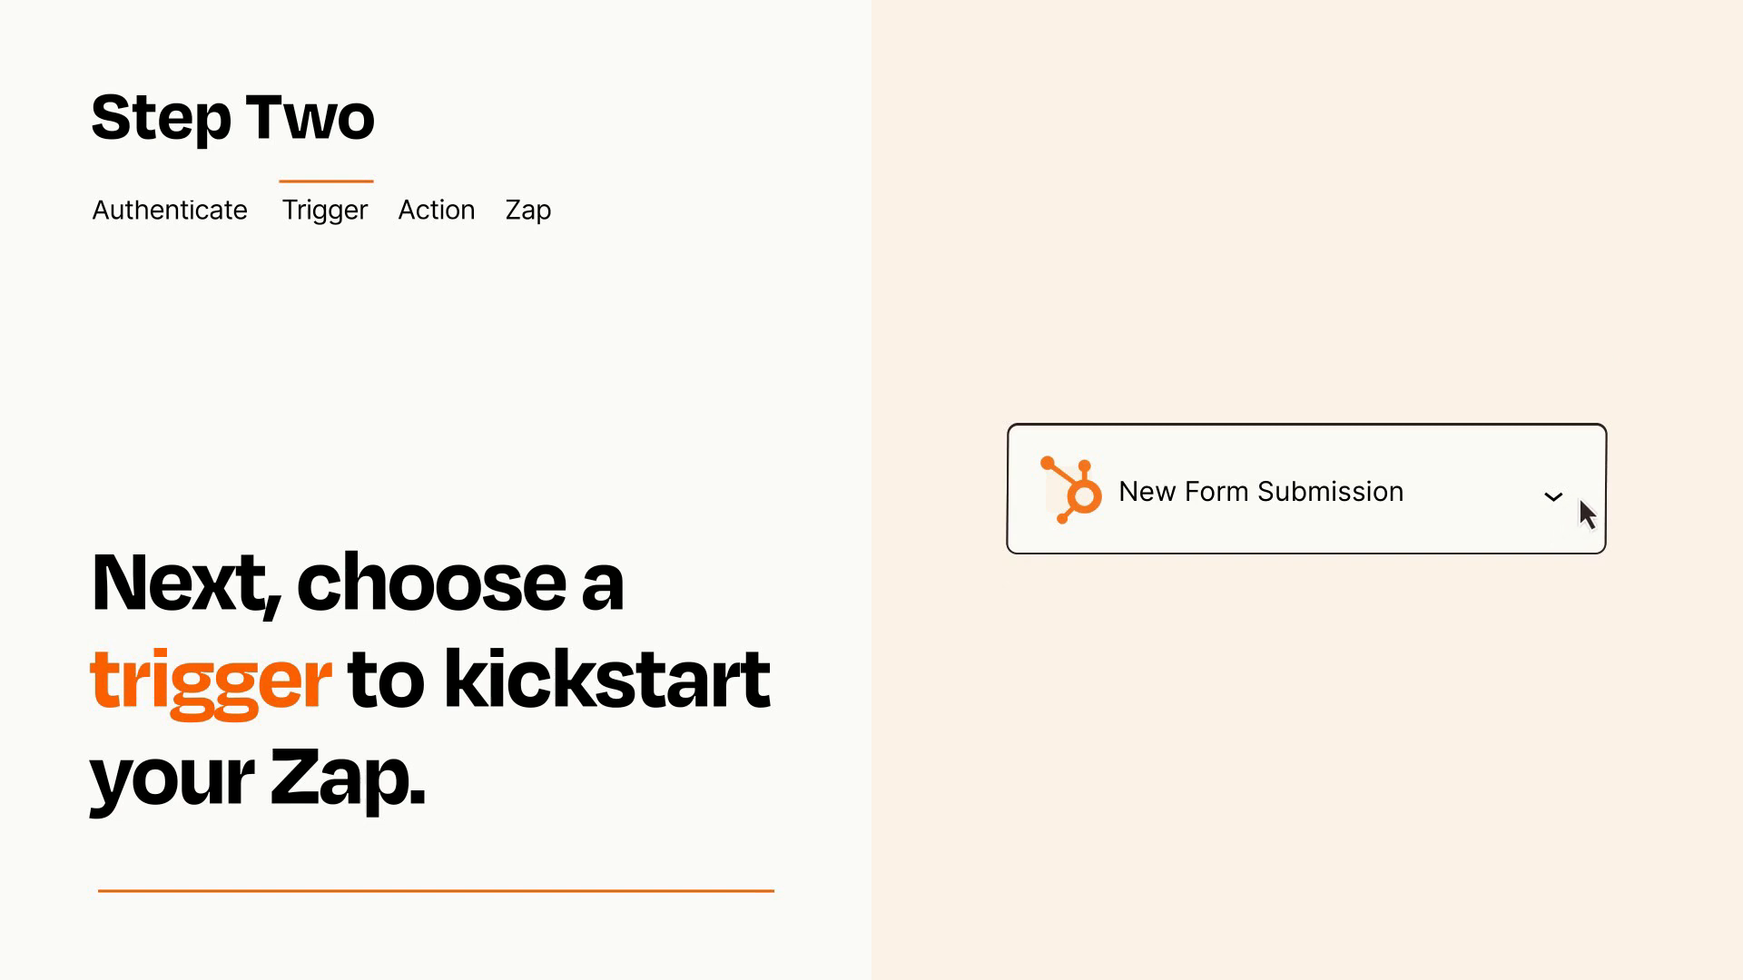
mouse_move(1583, 498)
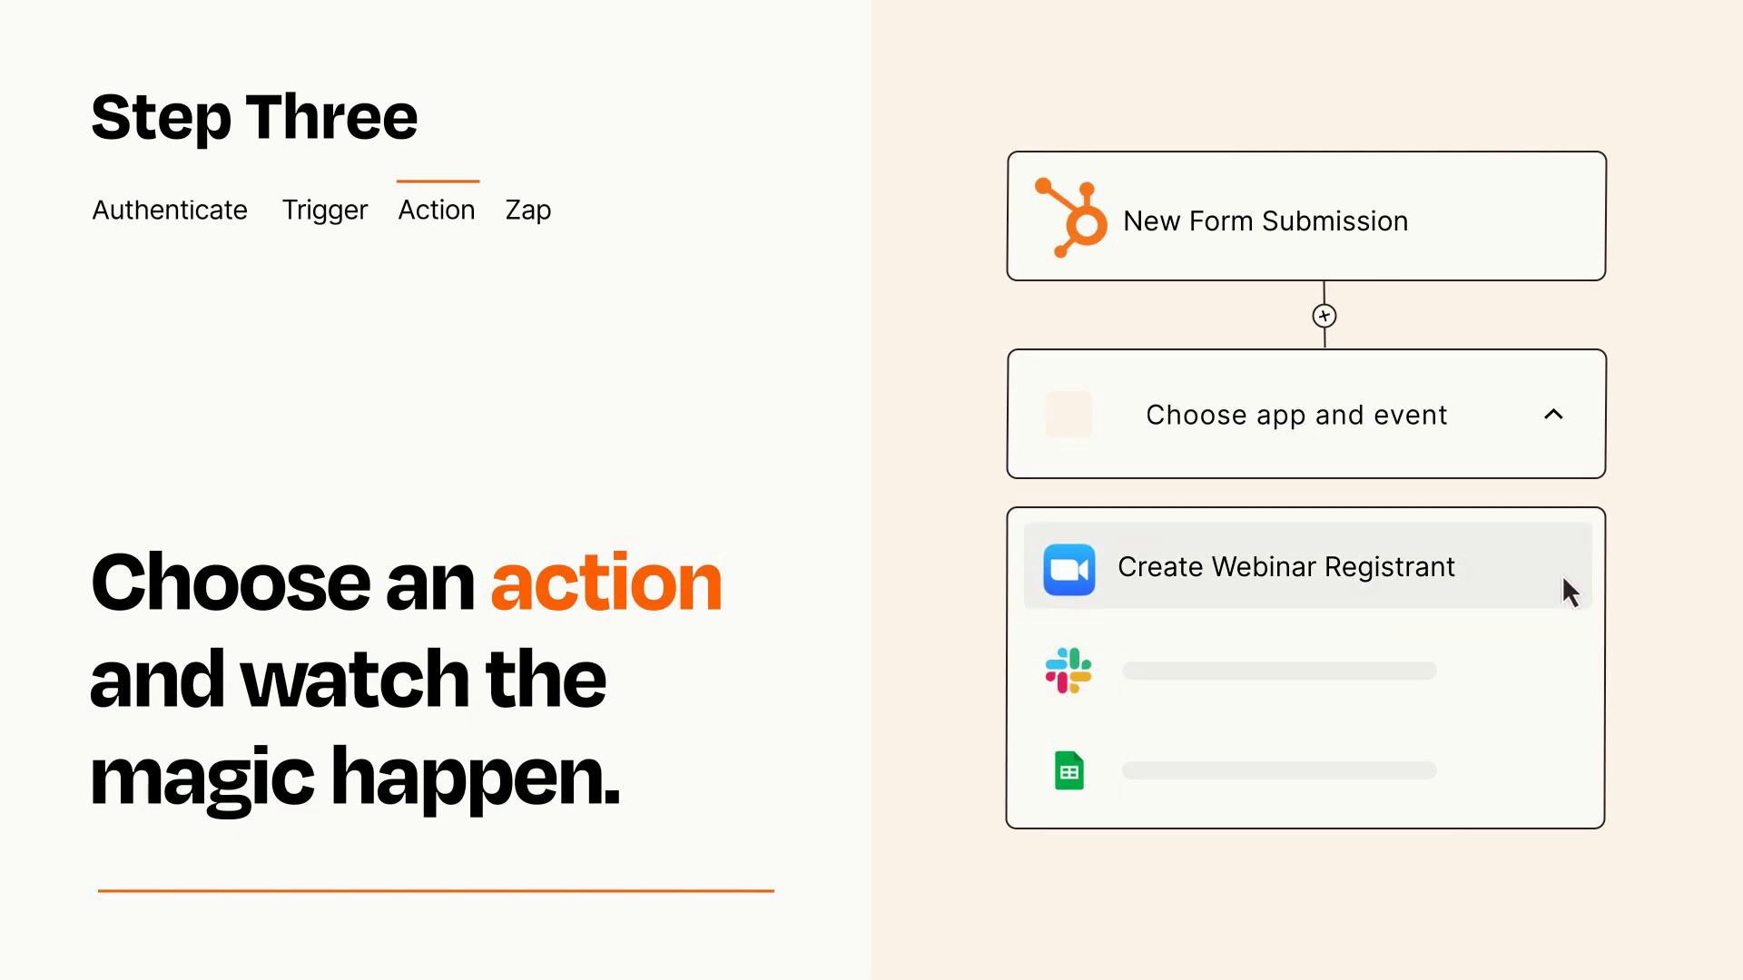
Add Zoom Create Webinar Registrant as the action and publish the Zap
left_click(1285, 566)
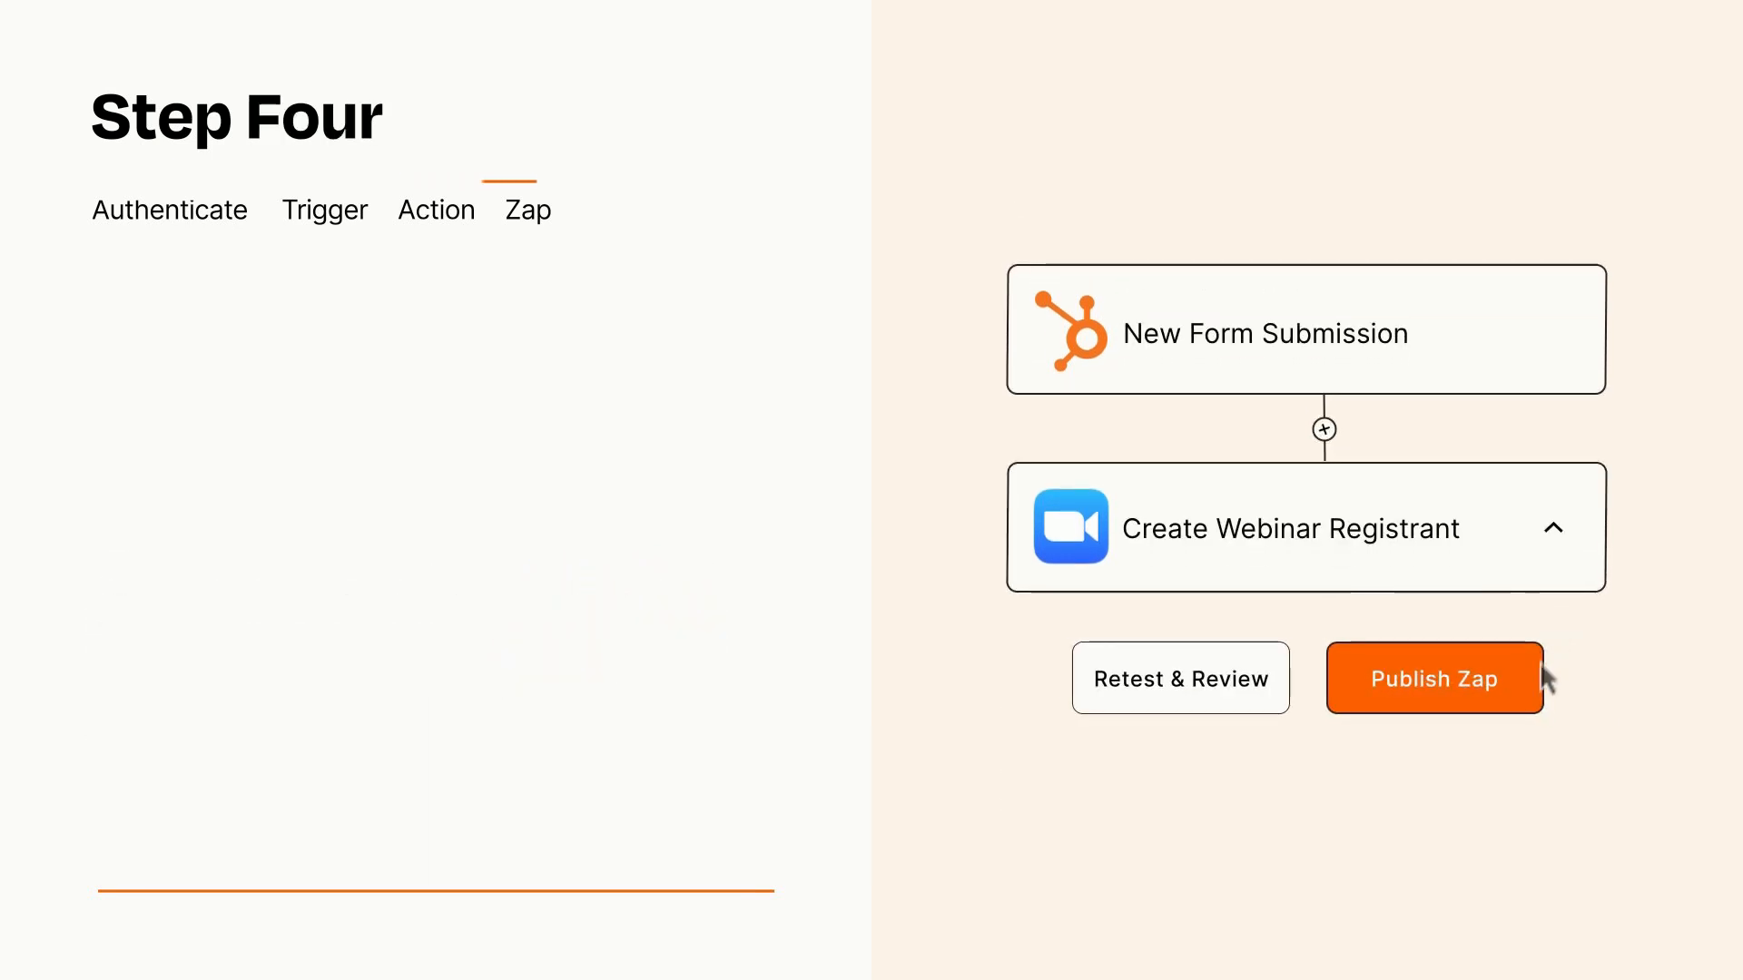
left_click(1435, 679)
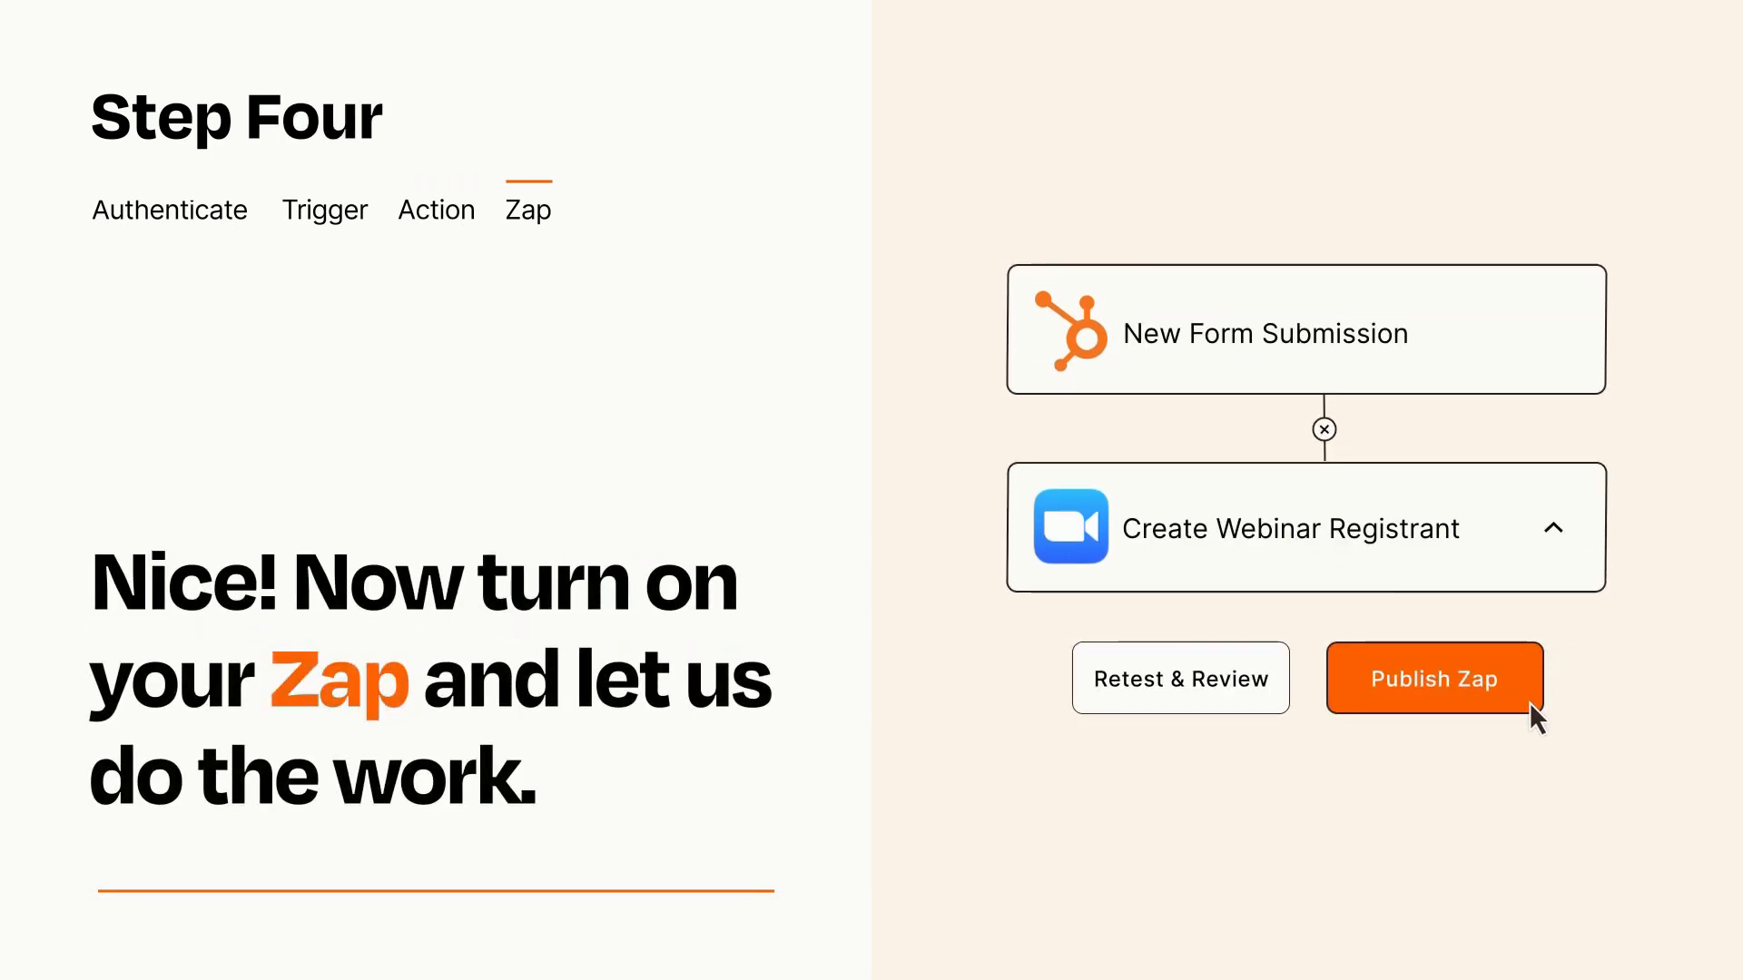